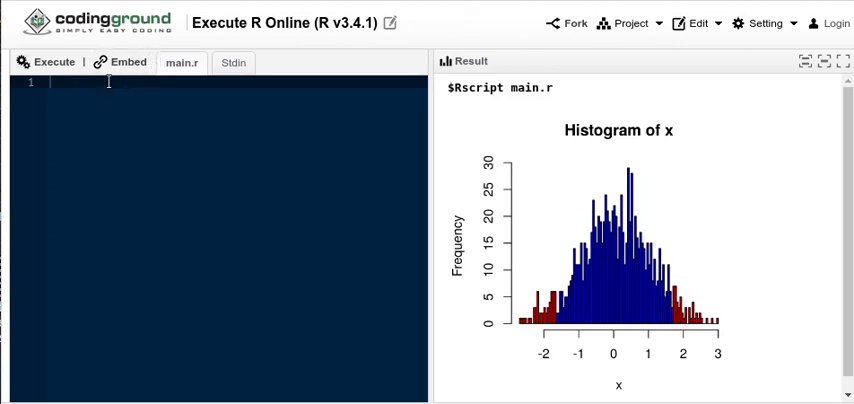
Enter x <- c(75, 82, 86, 79, 91) as the first script line, then start a new line.
type("x")
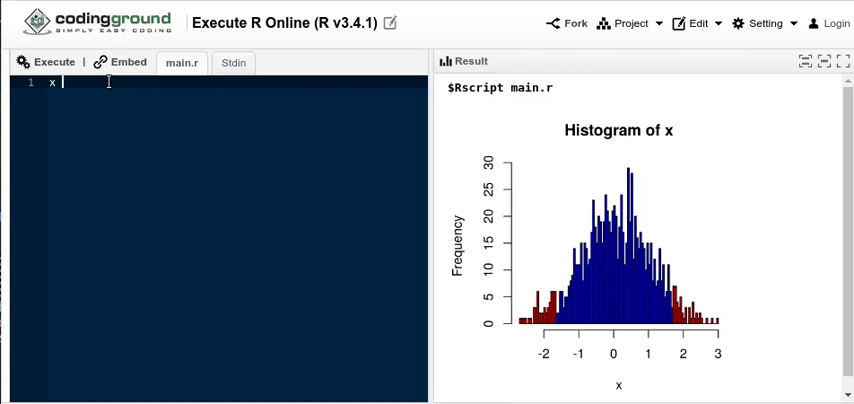
type("<")
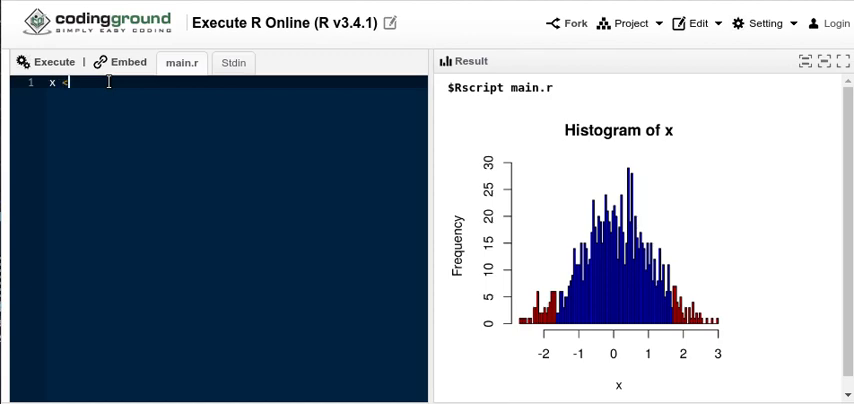
type("-")
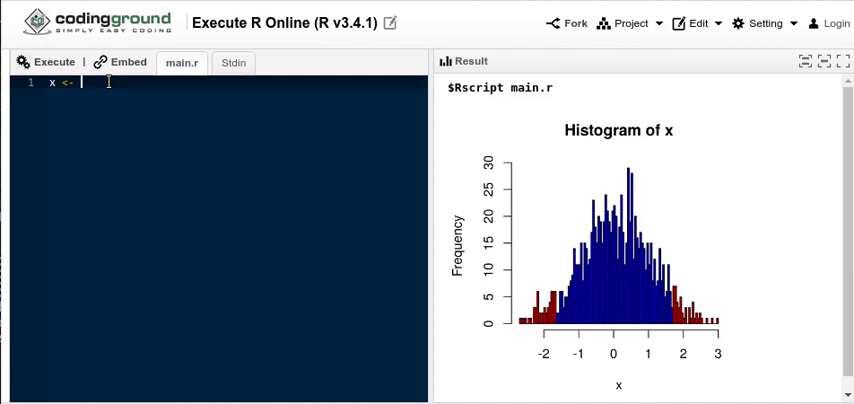
type("c")
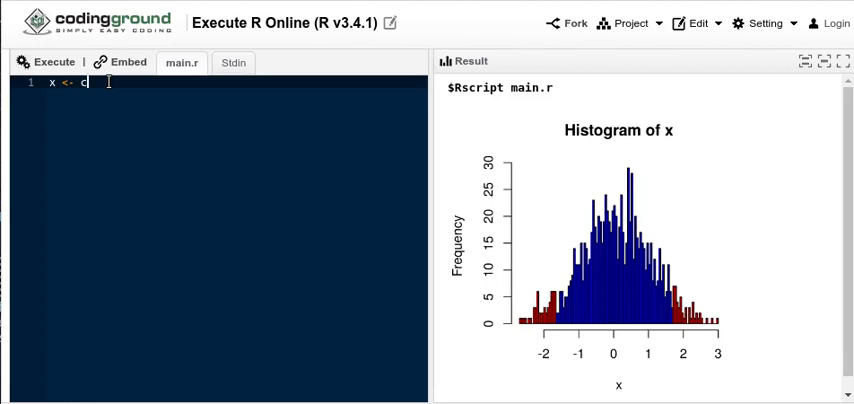
type("(")
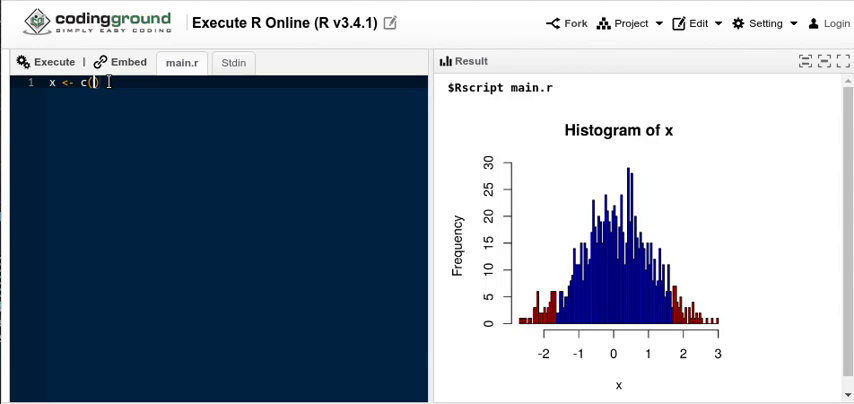
type("75")
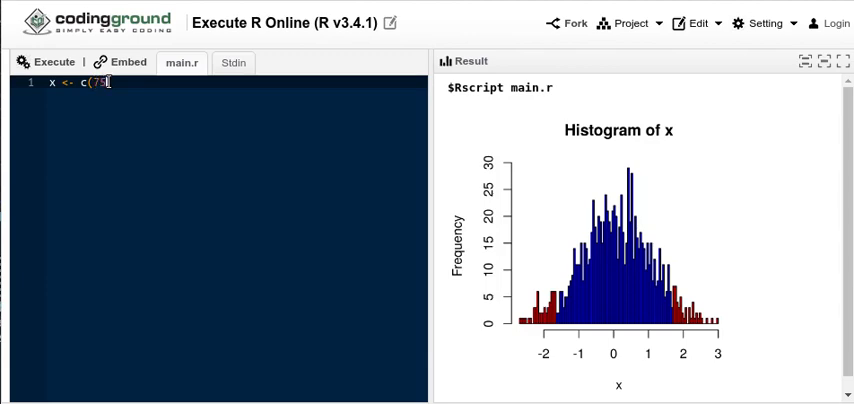
type(")")
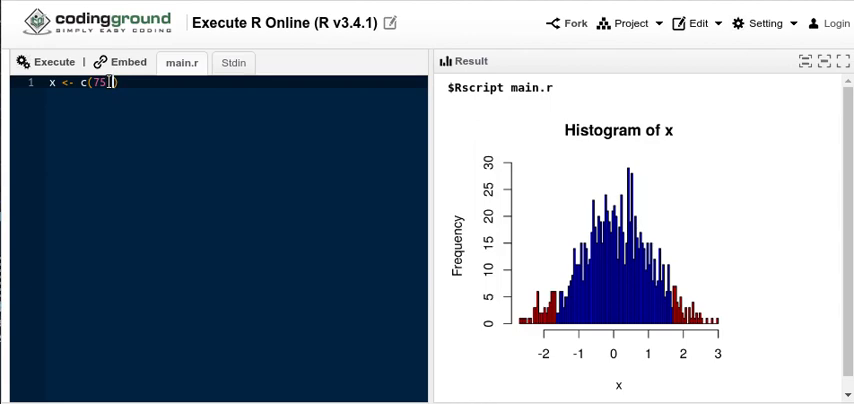
type("82,")
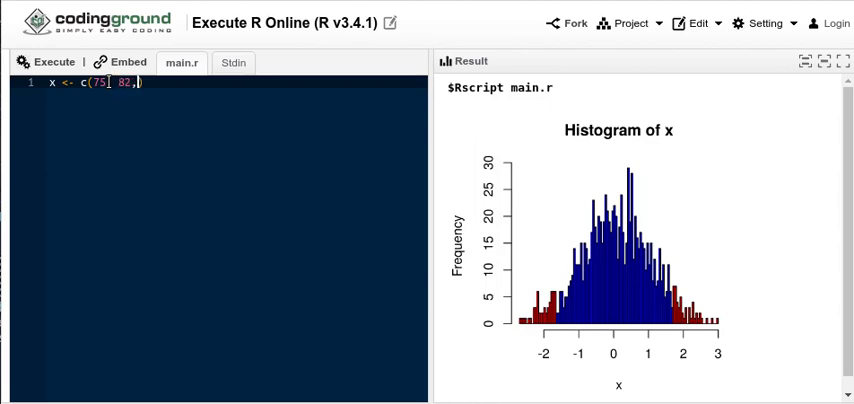
type("8")
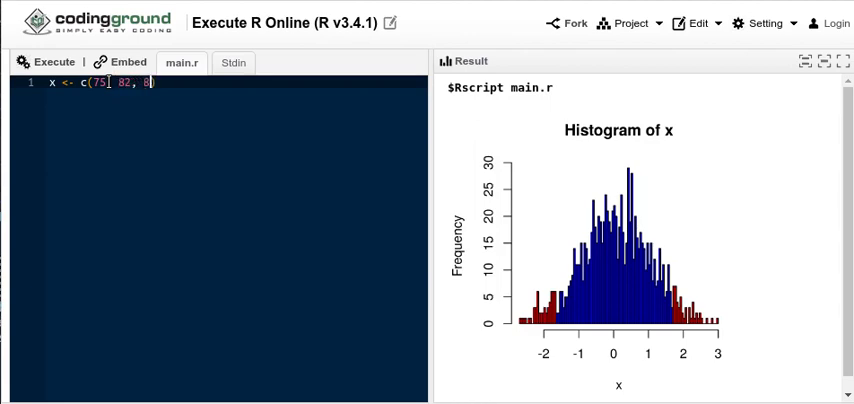
type("6,")
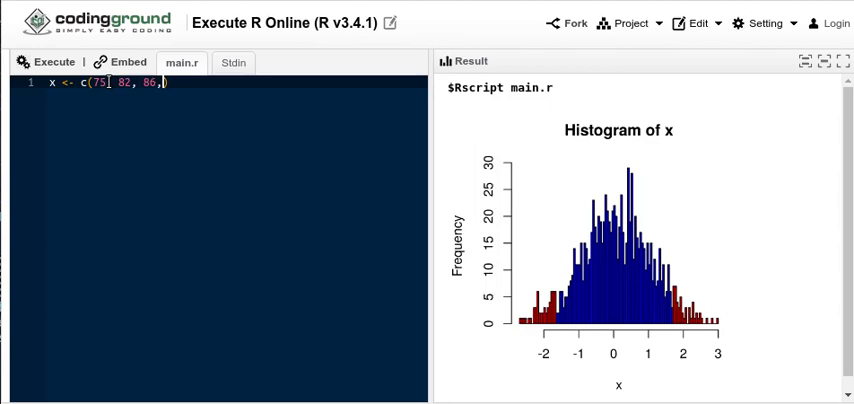
type("79,")
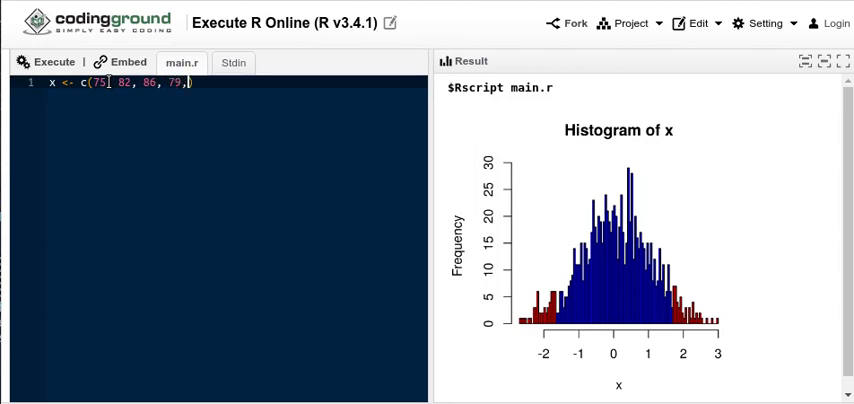
type("91")
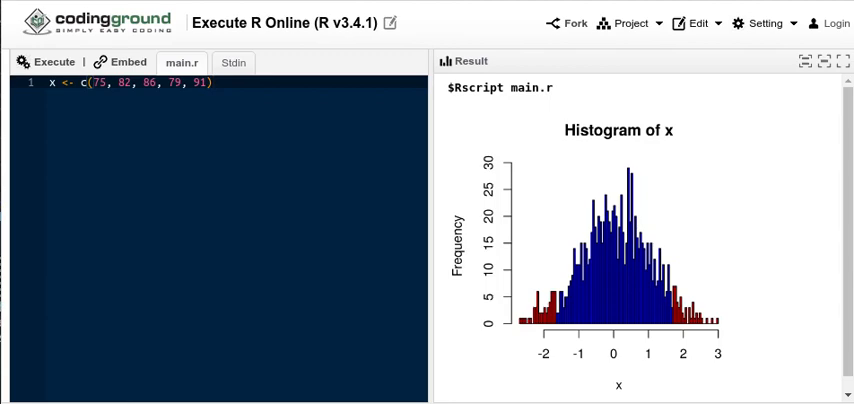
key("Return")
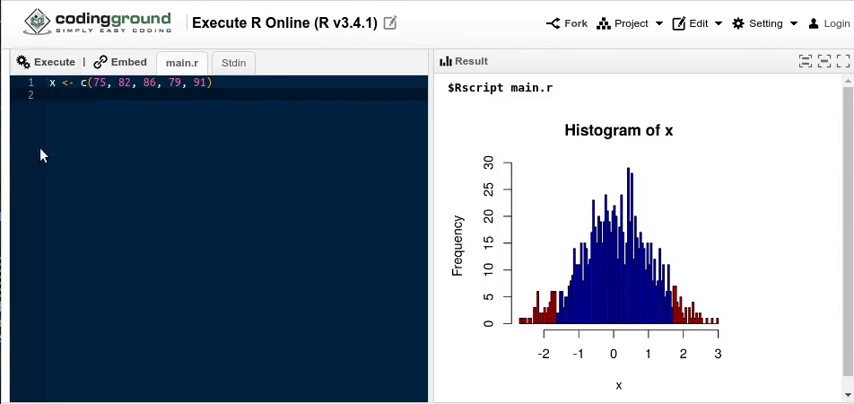
type("x")
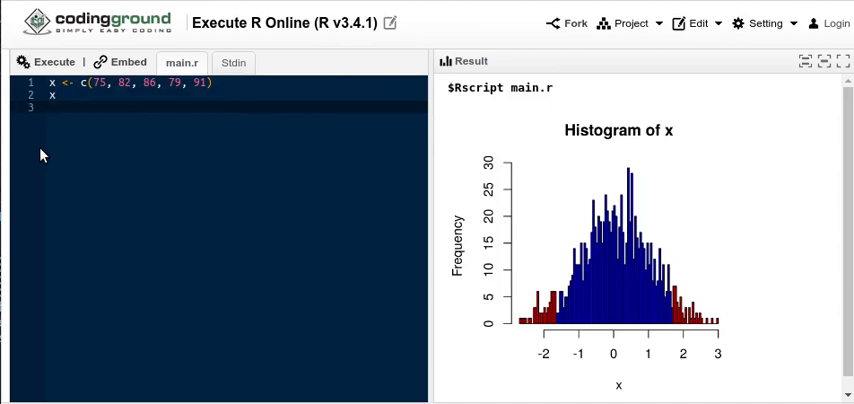
left_click(48, 62)
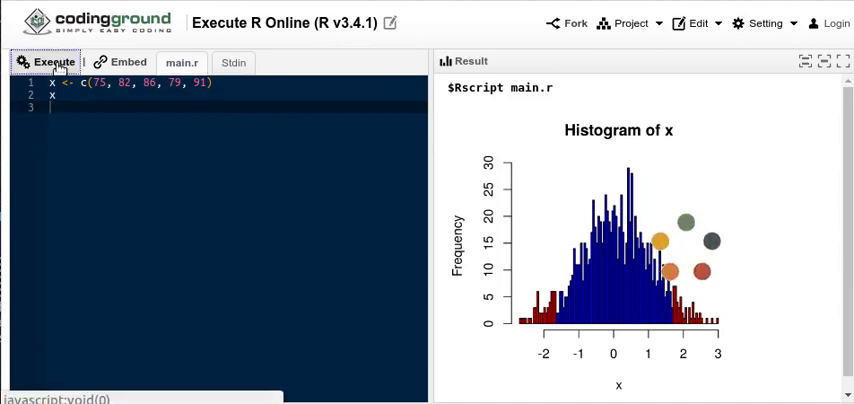
left_click(47, 62)
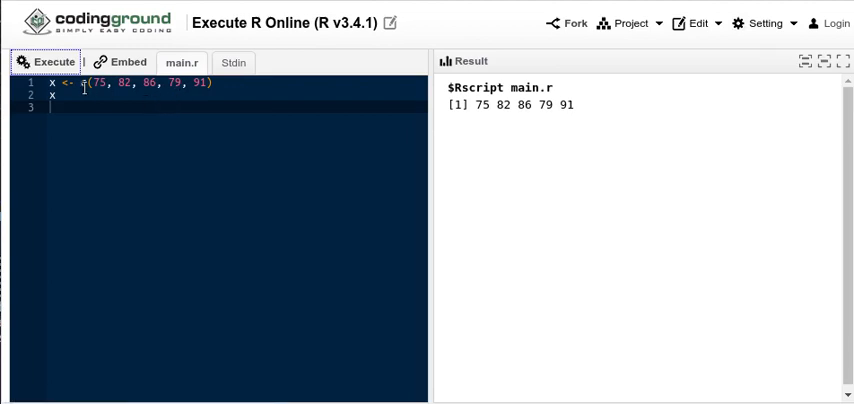
mouse_move(527, 131)
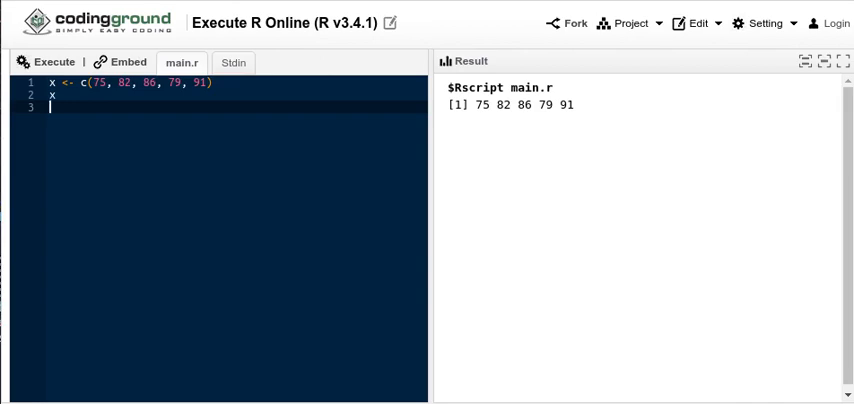
Add sum(x) as line 3 and run it, getting 413.
type("sum")
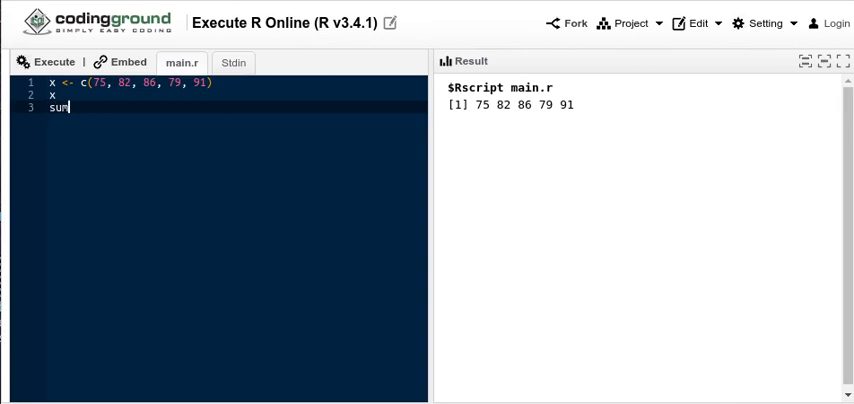
type("(x)")
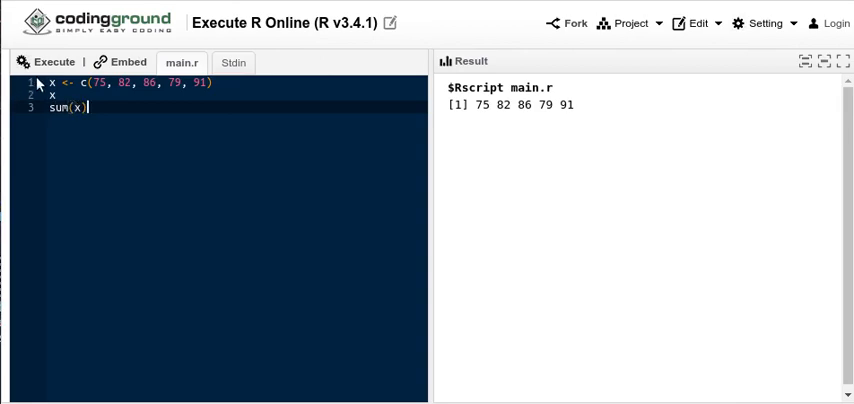
left_click(48, 62)
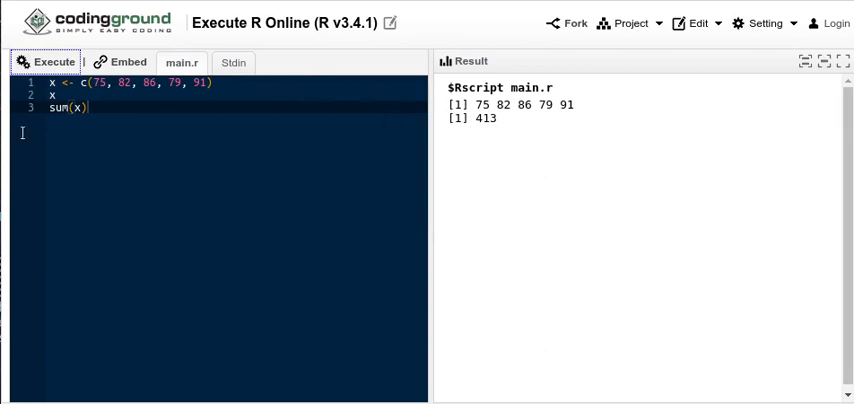
mouse_move(484, 138)
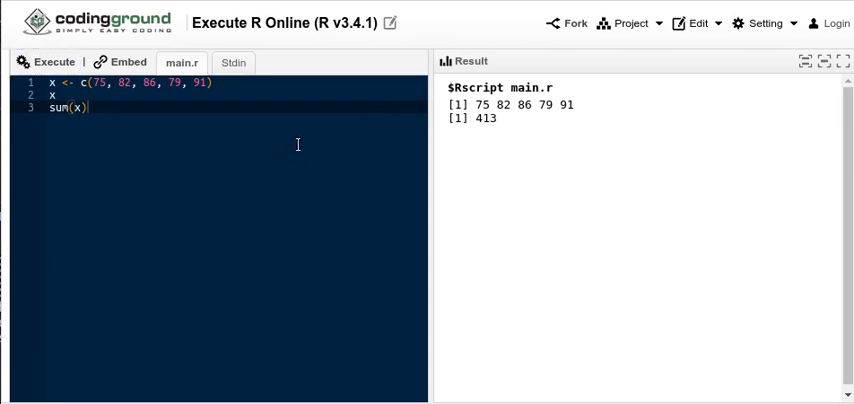
mouse_move(528, 120)
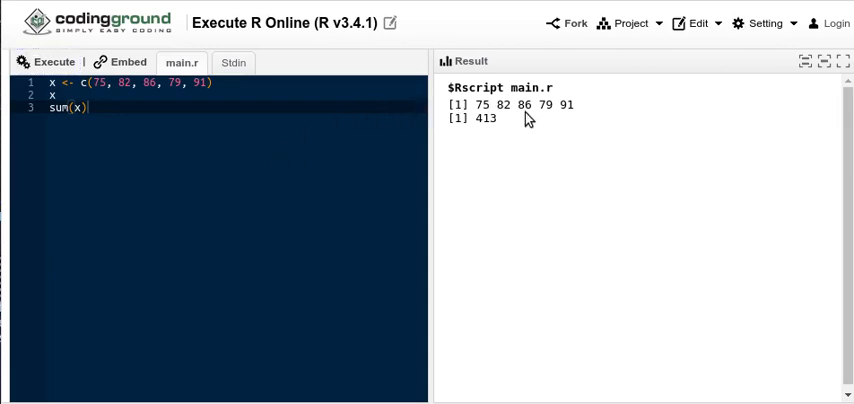
mouse_move(563, 107)
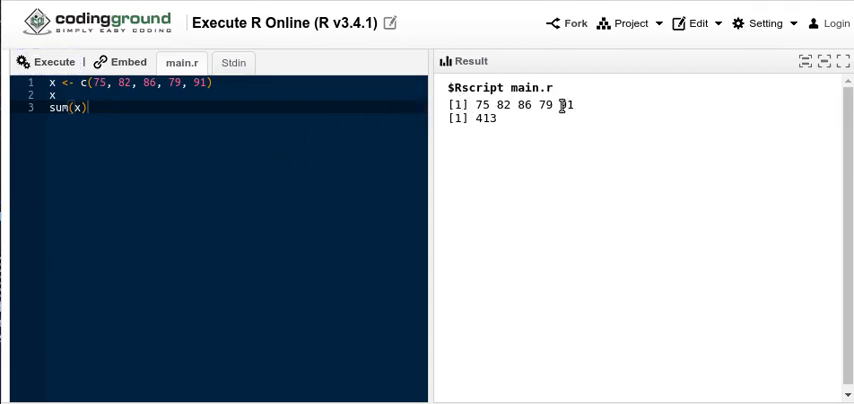
mouse_move(548, 107)
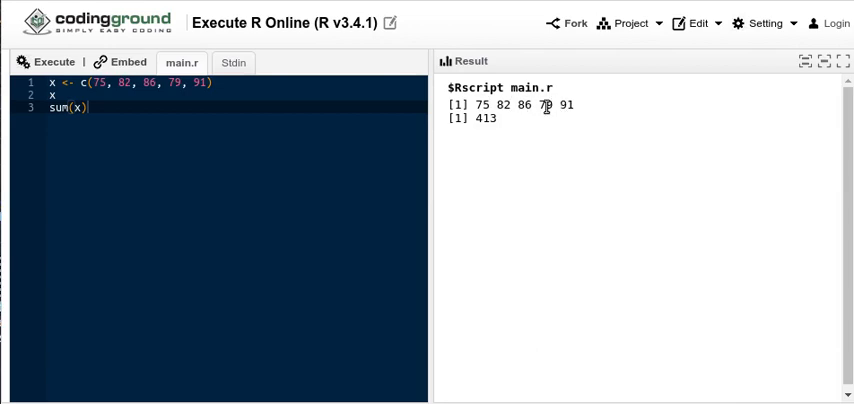
mouse_move(432, 108)
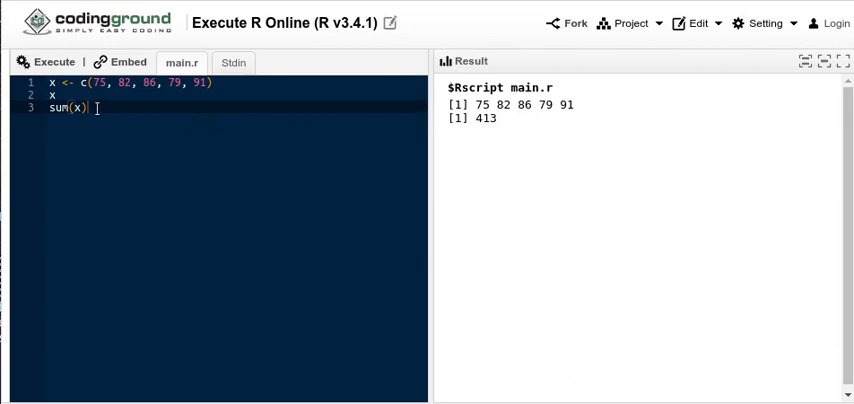
mouse_move(205, 130)
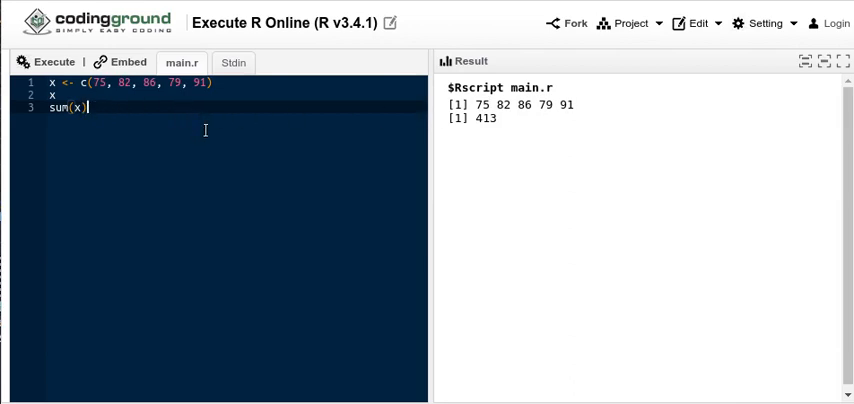
Add a fourth line using length(x) to count the grades, outputting 5.
key("Return")
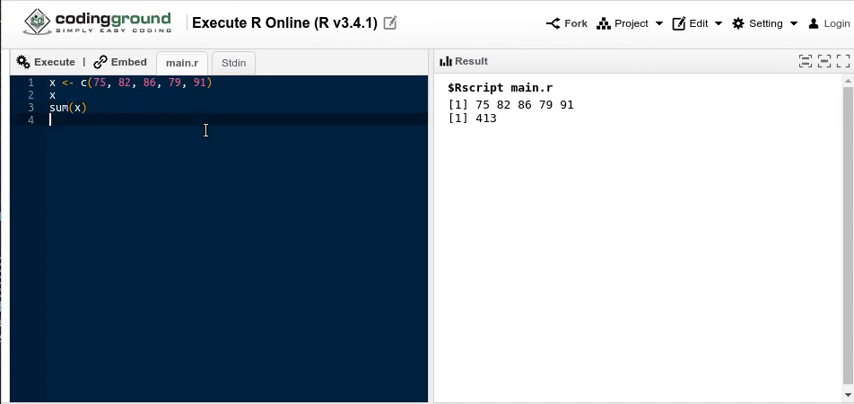
type("n")
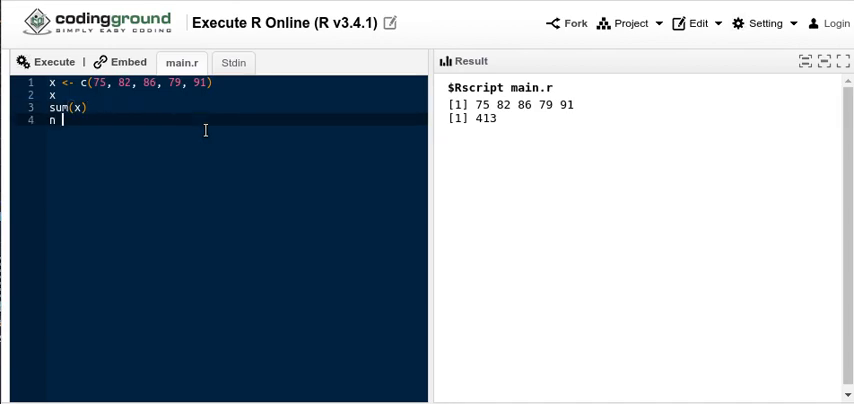
type("<-")
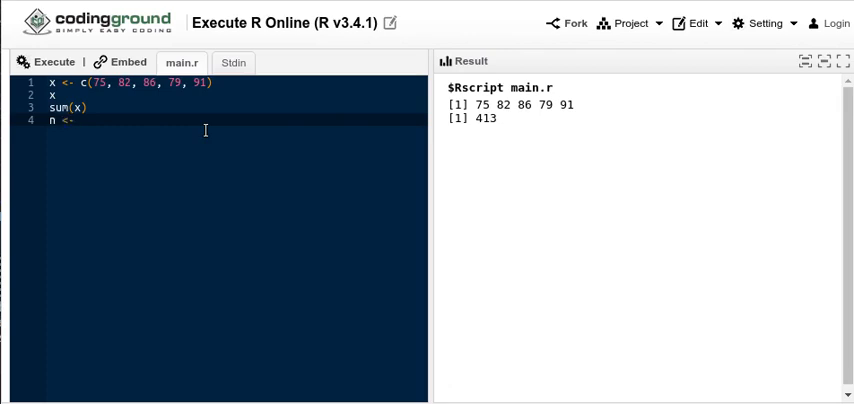
type("length")
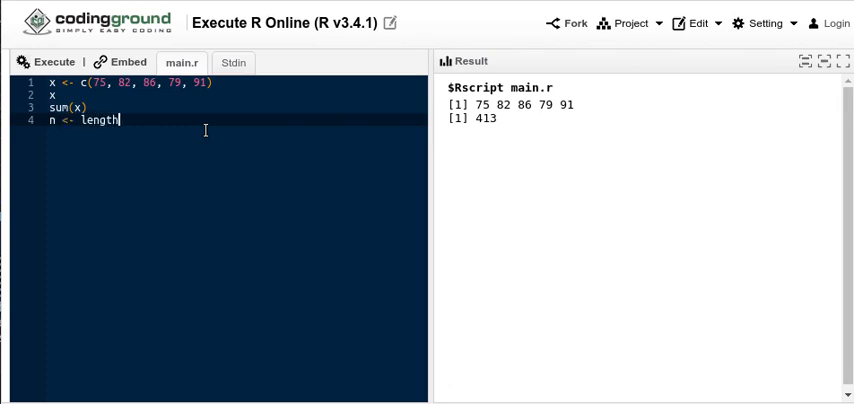
type("(x)")
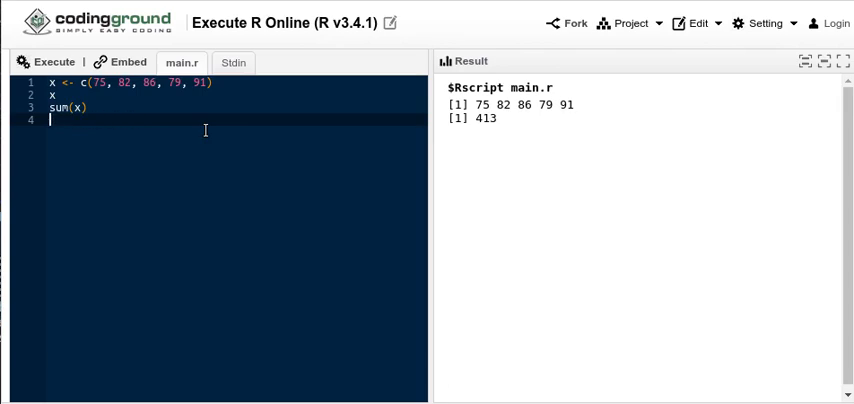
type("length(n")
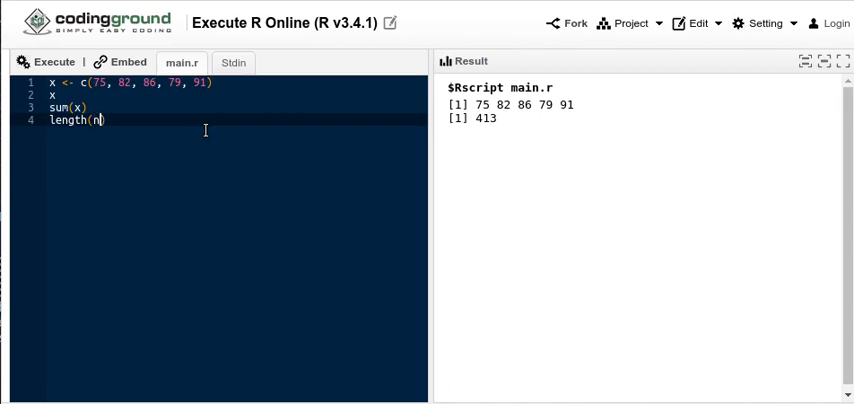
type("x")
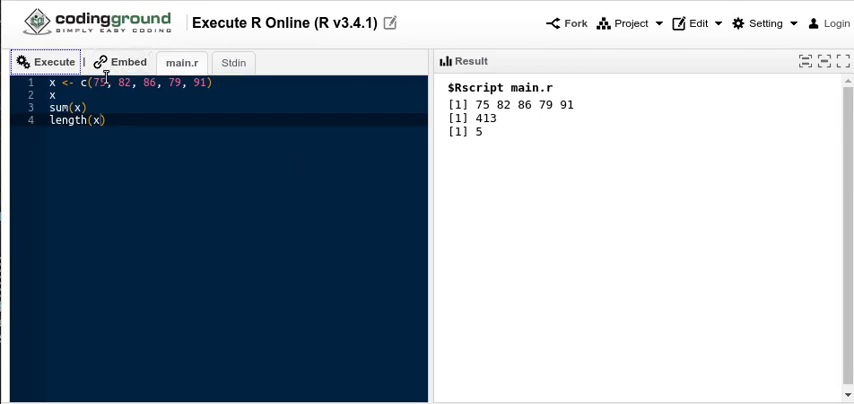
mouse_move(209, 82)
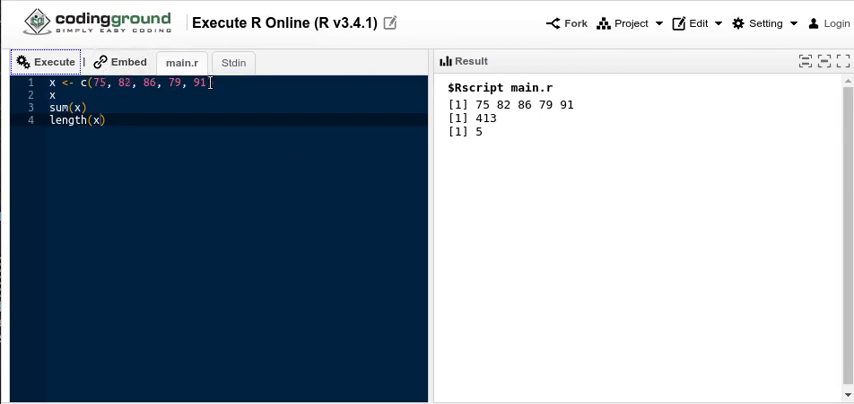
mouse_move(159, 113)
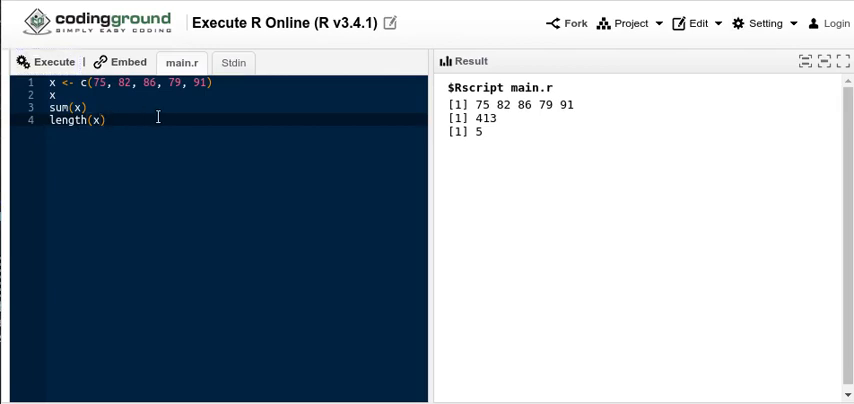
Add sum(x)/length(x) as line five, fixing the undefined n, and get 82.6.
key("Return")
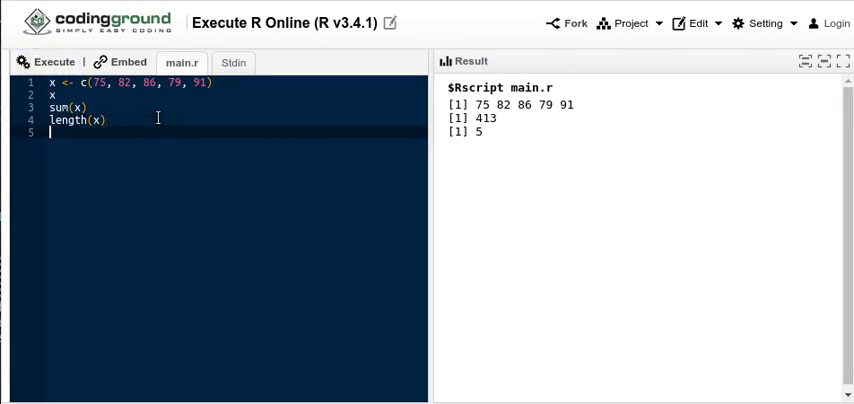
type("sum(x)")
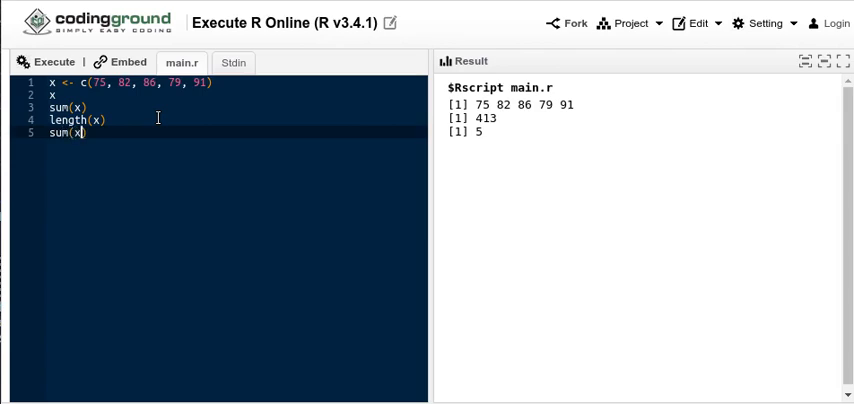
type("/l")
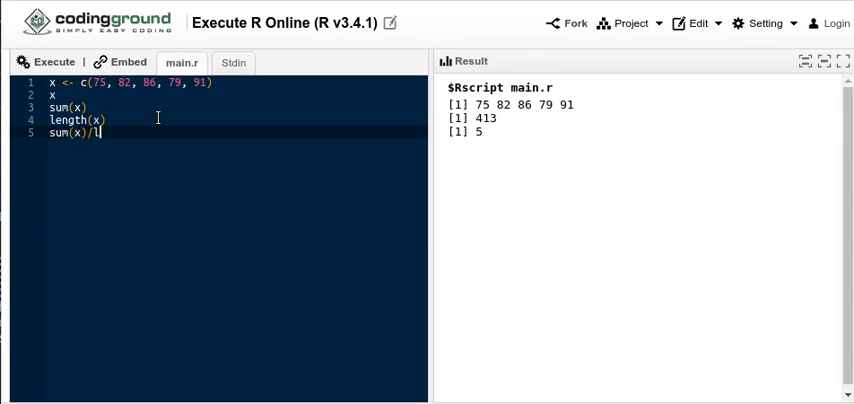
type("ength(")
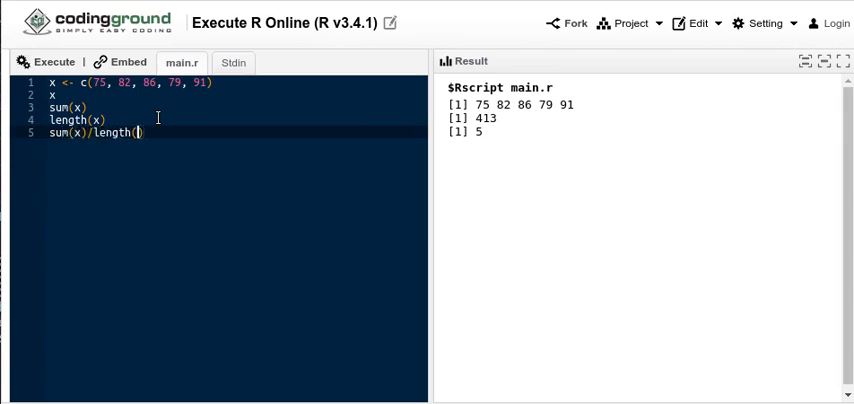
type("n")
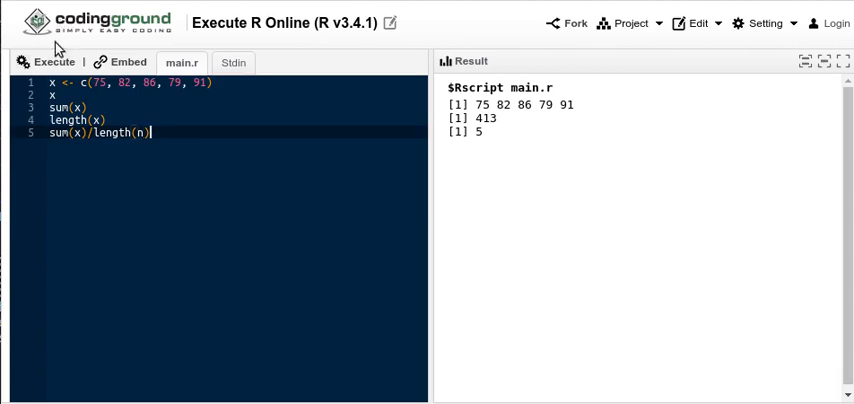
left_click(48, 62)
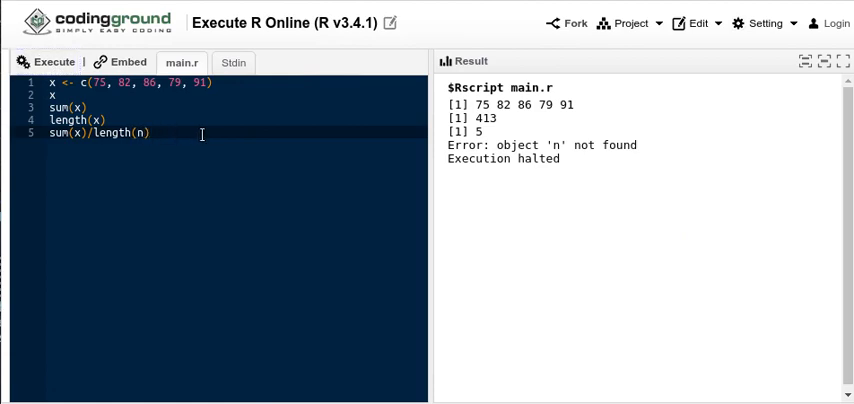
type("x")
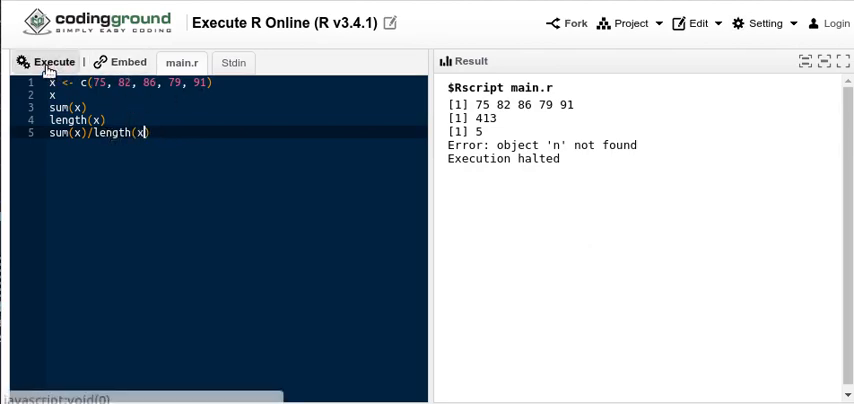
left_click(48, 62)
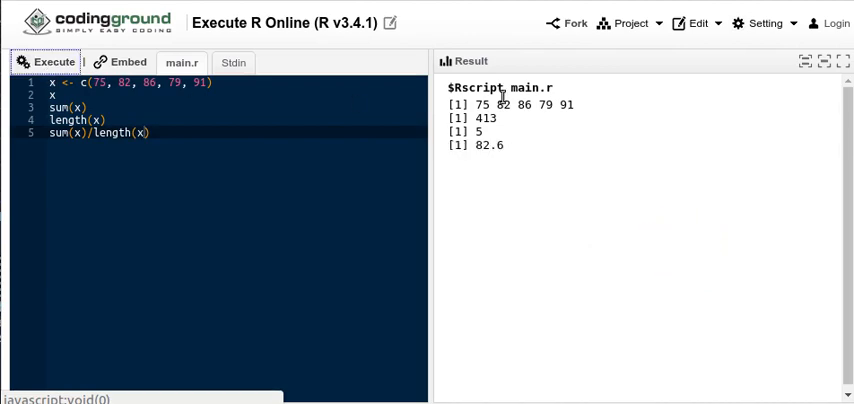
mouse_move(609, 110)
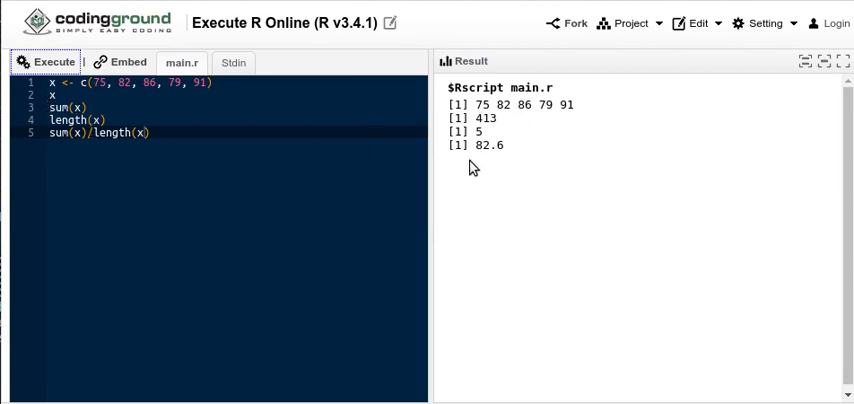
mouse_move(365, 167)
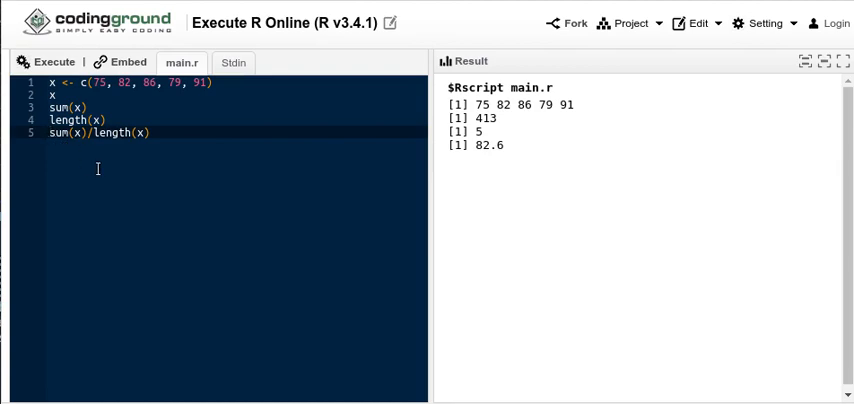
Replace lines 2–4 with xbar assigned the mean, add an xbar line, and run (82.6).
left_click_drag(52, 94, 150, 132)
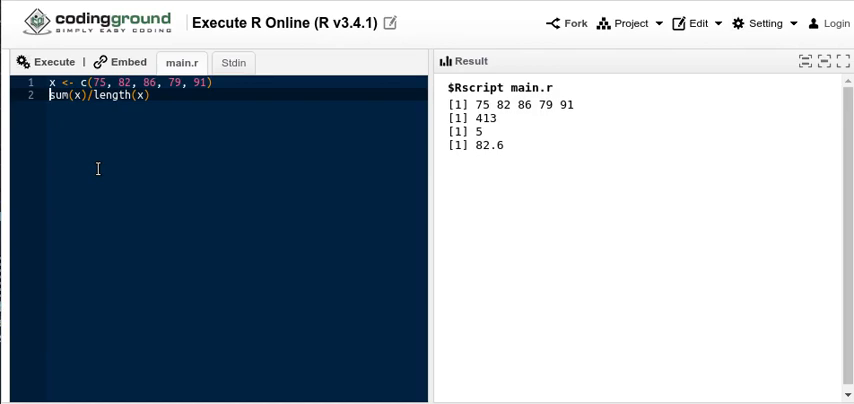
type("xbar <-")
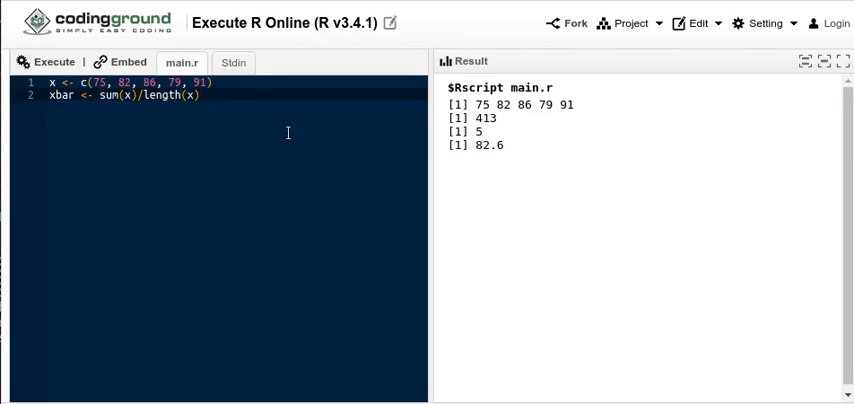
key("Return")
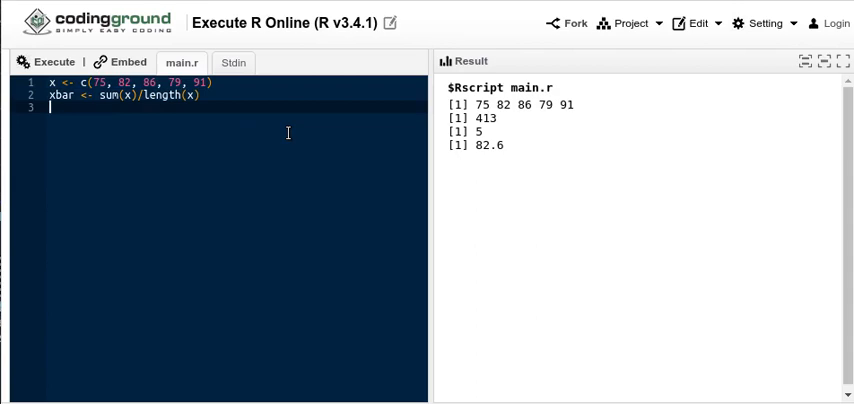
type("xb")
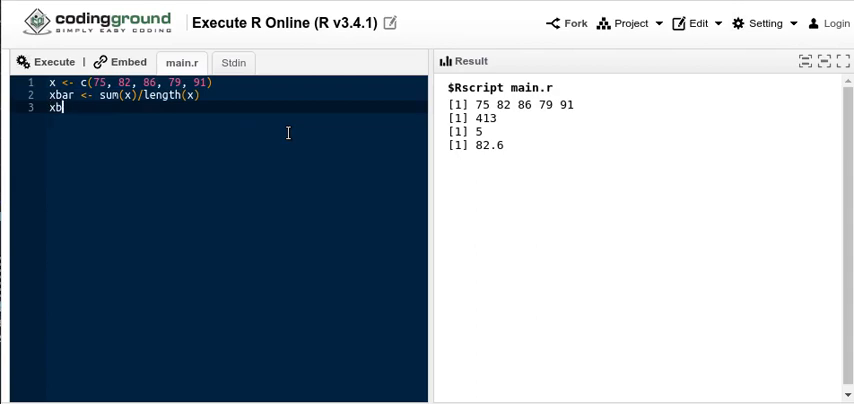
type("ar")
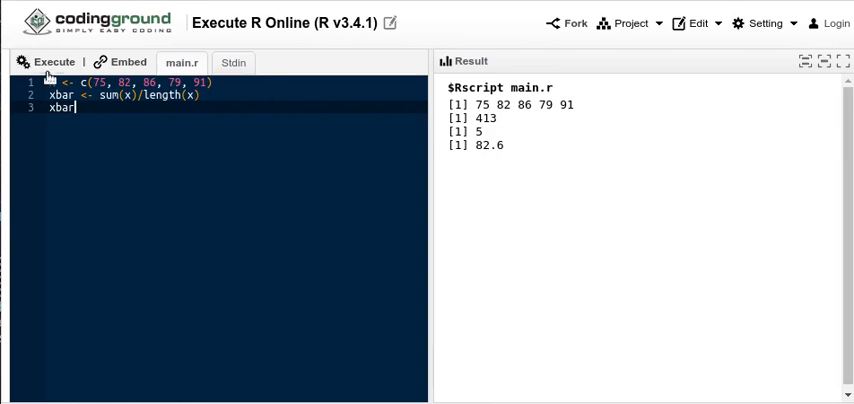
left_click(48, 62)
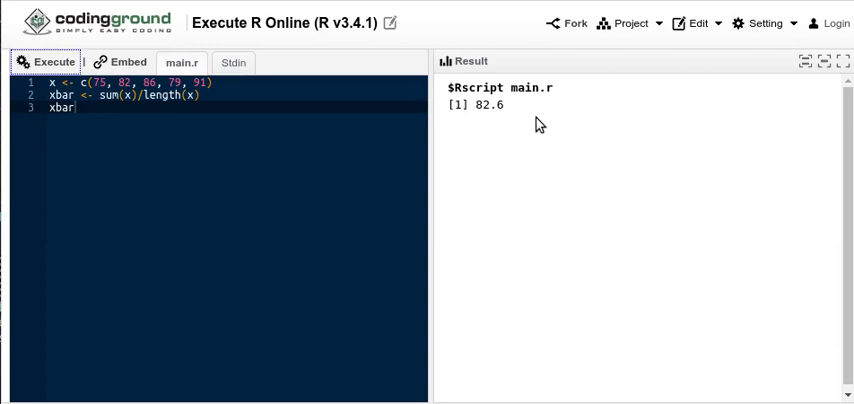
mouse_move(535, 125)
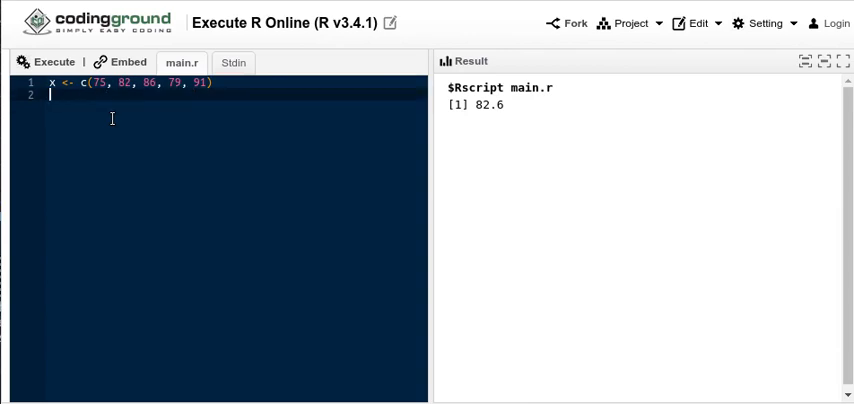
type("2")
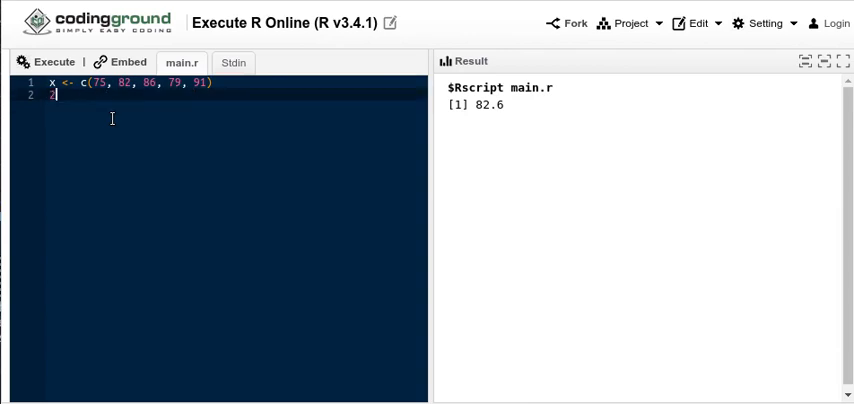
type("*x")
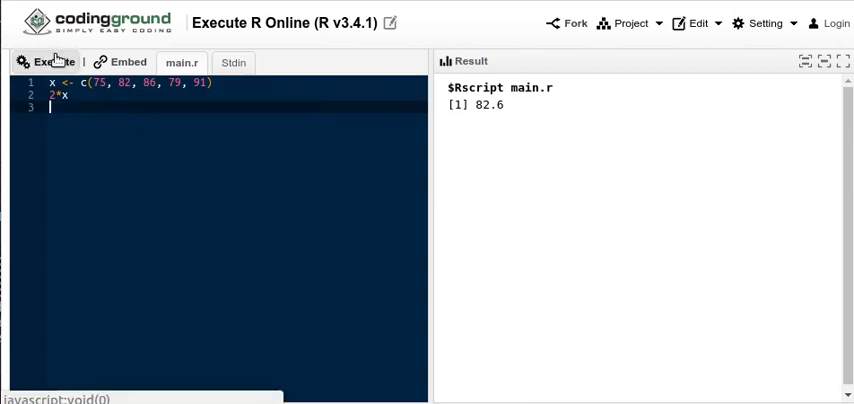
left_click(50, 62)
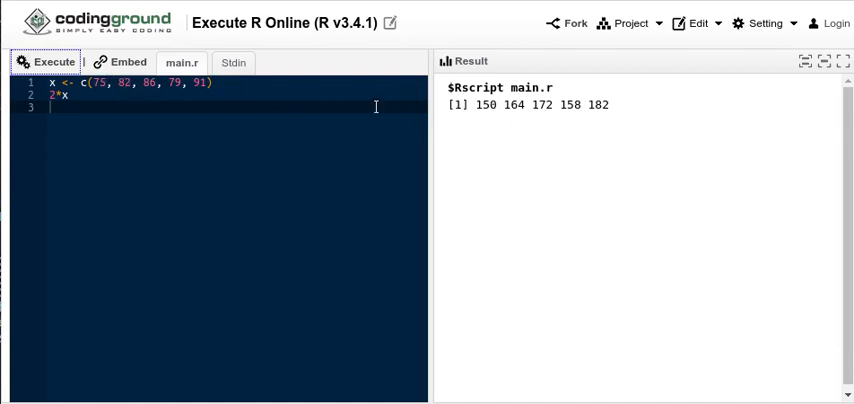
mouse_move(130, 88)
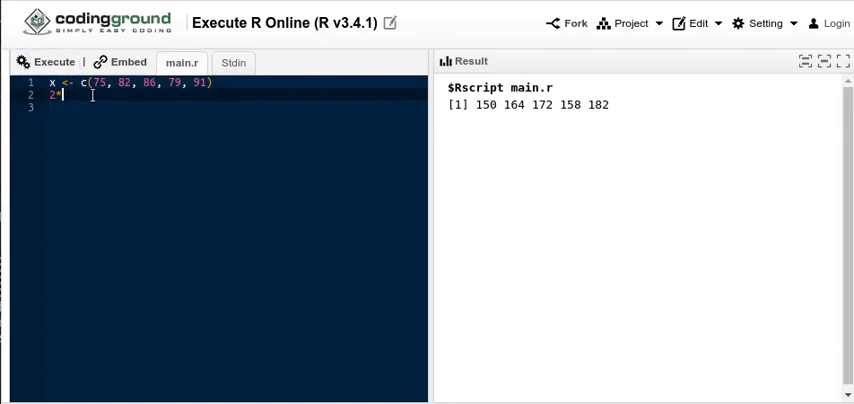
type("x")
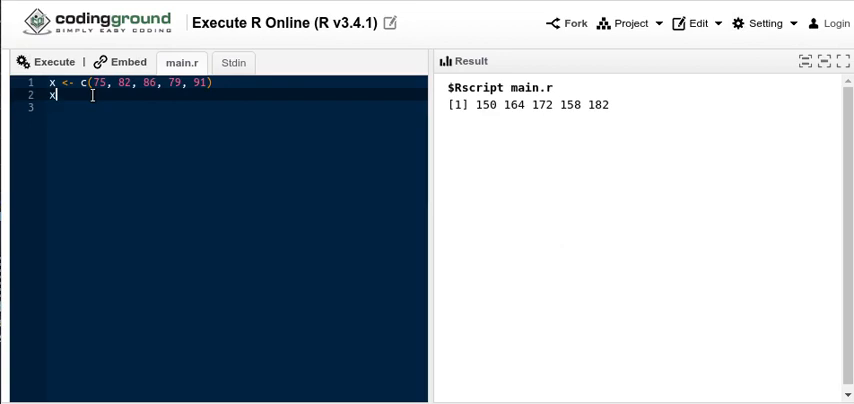
type("^2")
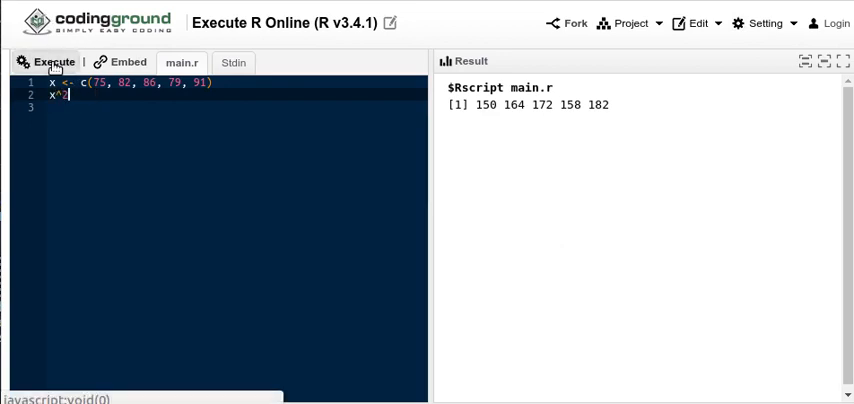
left_click(54, 62)
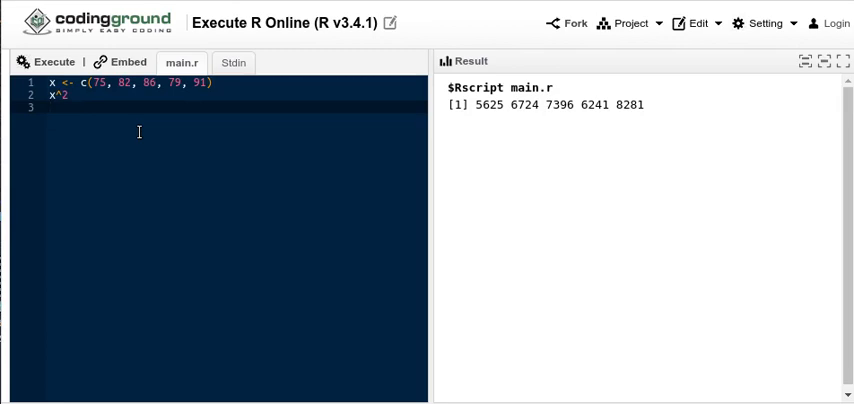
Add sum(x^2) as line 3 and run it, giving 34267, then begin line 4.
type("sum(")
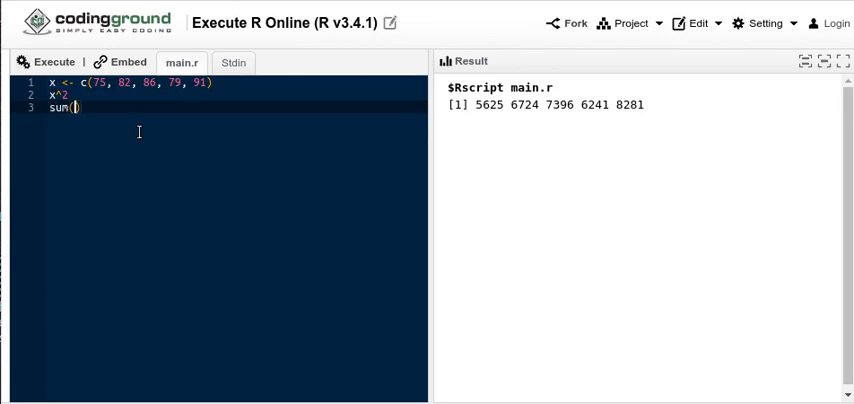
type("x^2")
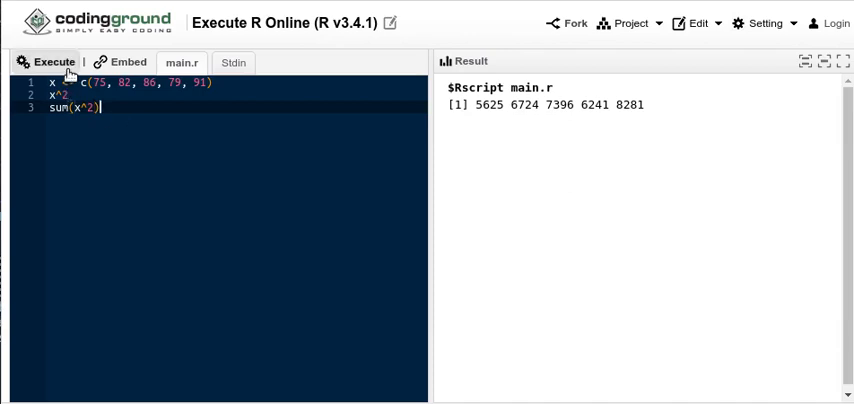
left_click(48, 62)
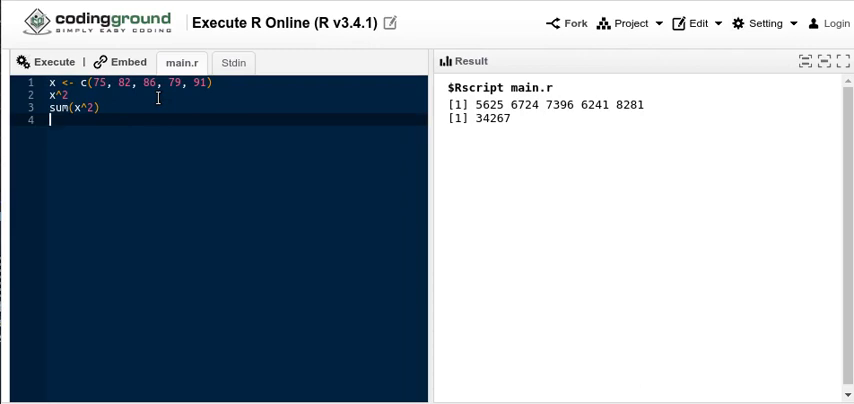
type("(sum)")
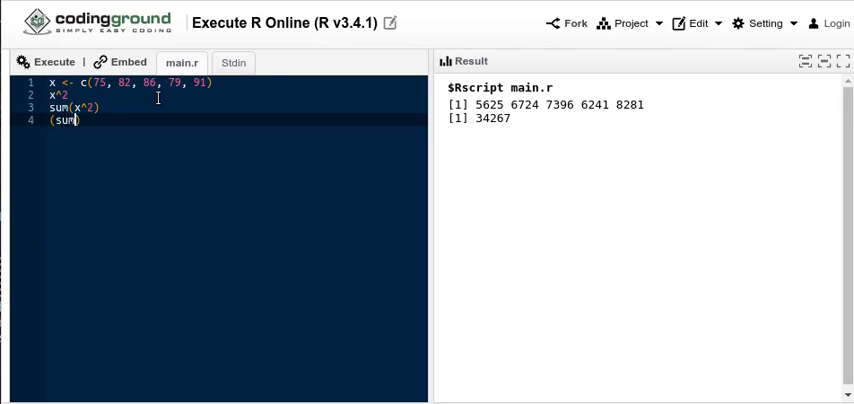
Complete line 4 as (sum(x))^2 and run the script.
type("(x")
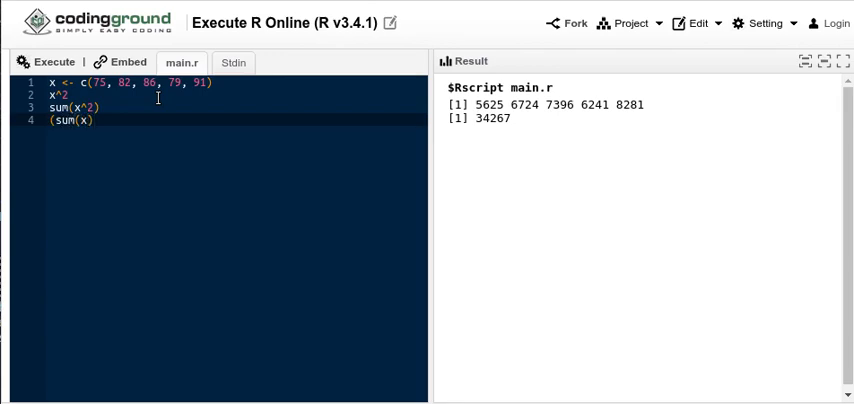
type(")^")
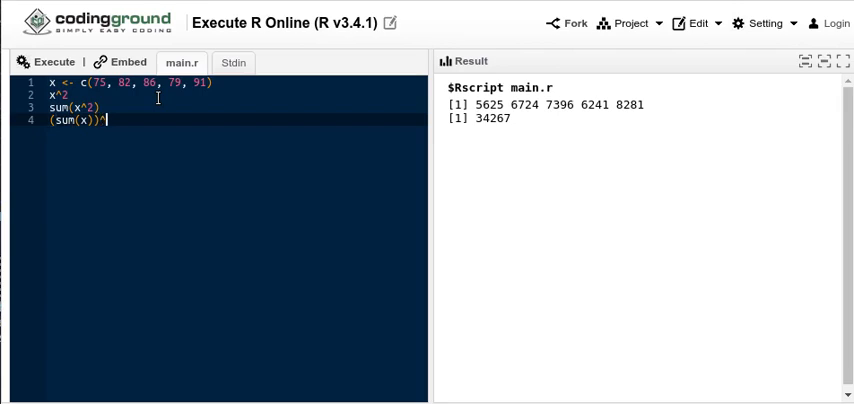
type("2")
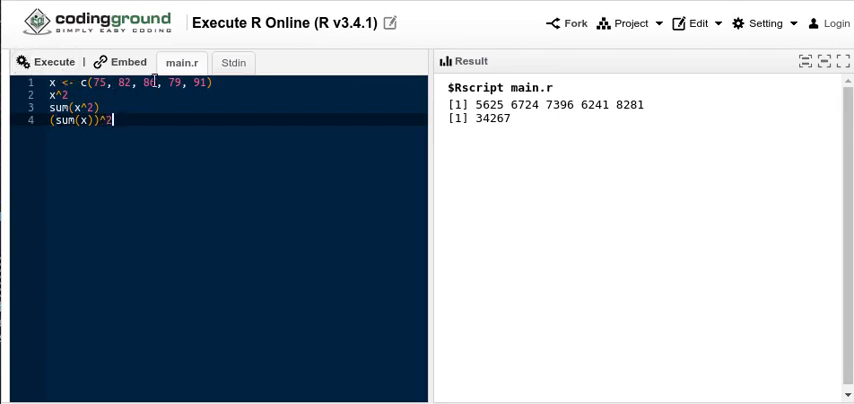
left_click(49, 62)
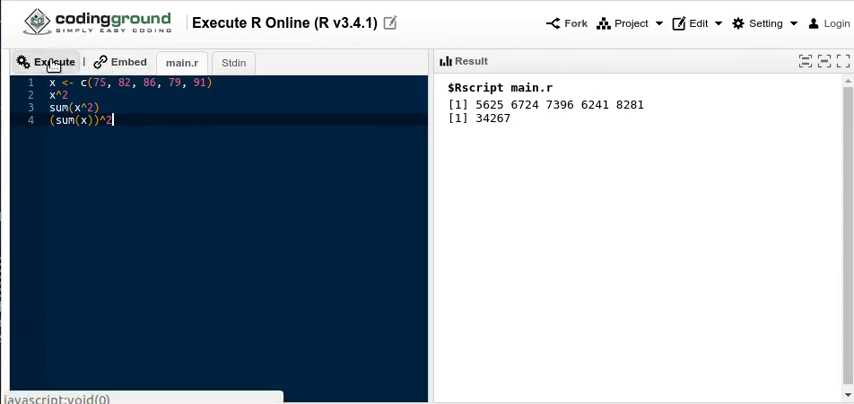
left_click(50, 62)
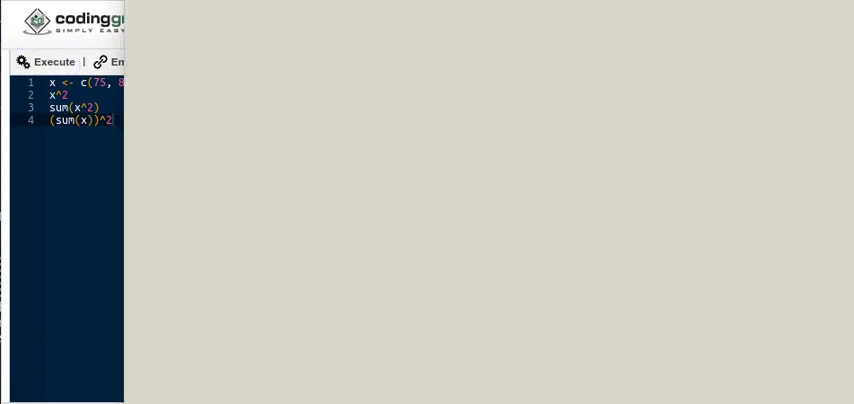
mouse_move(147, 104)
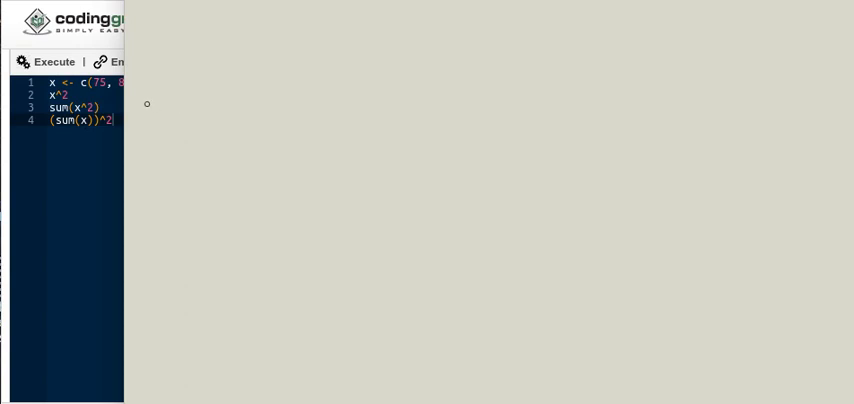
Draw an arrow at the sum-of-squares line and handwrite a summation sign beside it.
left_click_drag(130, 107, 230, 96)
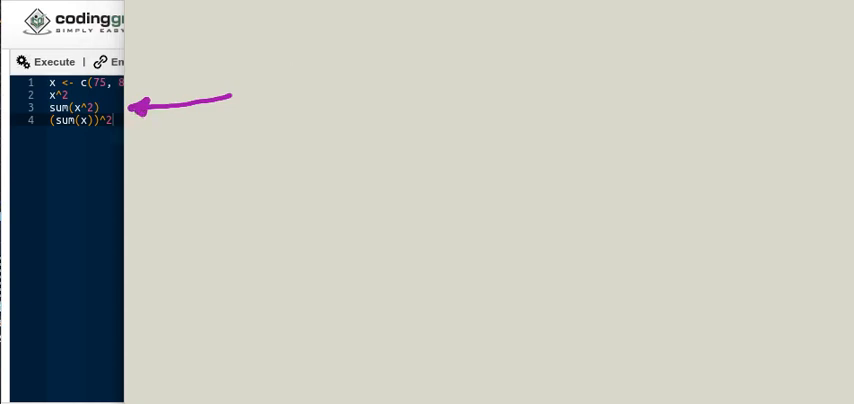
mouse_move(268, 60)
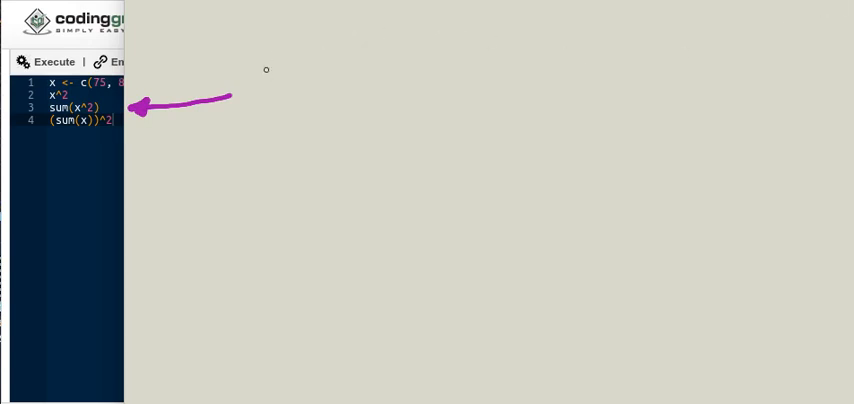
left_click_drag(265, 62, 290, 62)
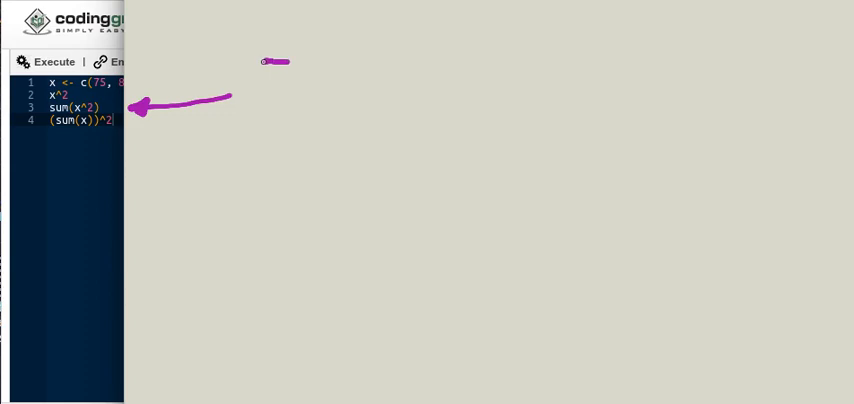
left_click_drag(263, 62, 277, 92)
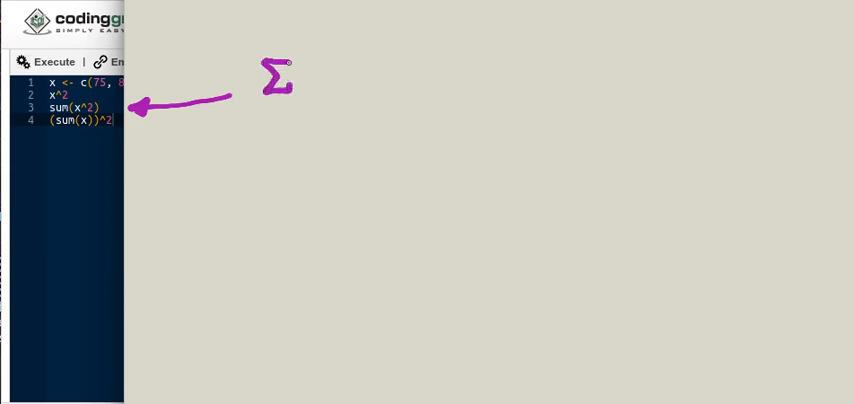
mouse_move(324, 55)
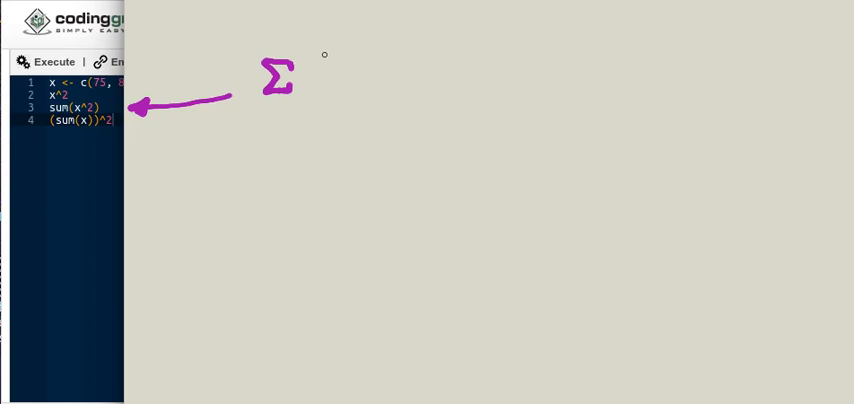
mouse_move(311, 72)
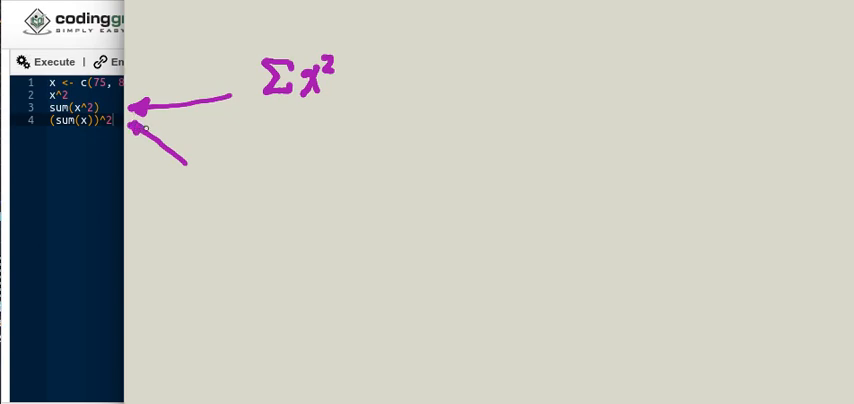
Handwrite a second summation expression lower down beside the script.
left_click_drag(255, 152, 273, 152)
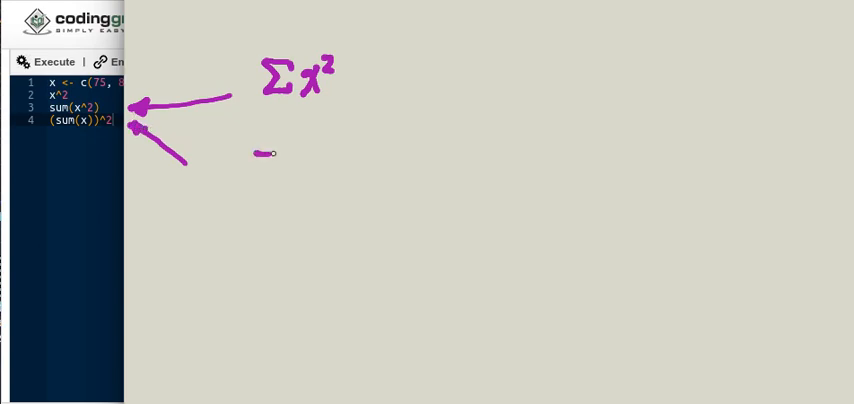
left_click_drag(265, 152, 262, 188)
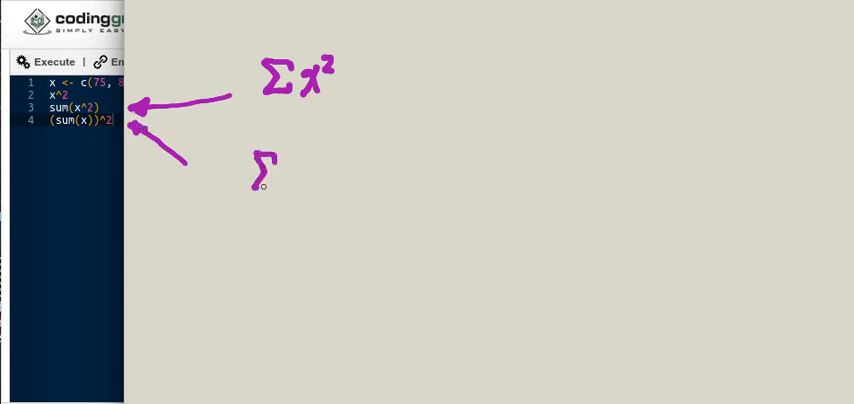
left_click_drag(265, 165, 295, 180)
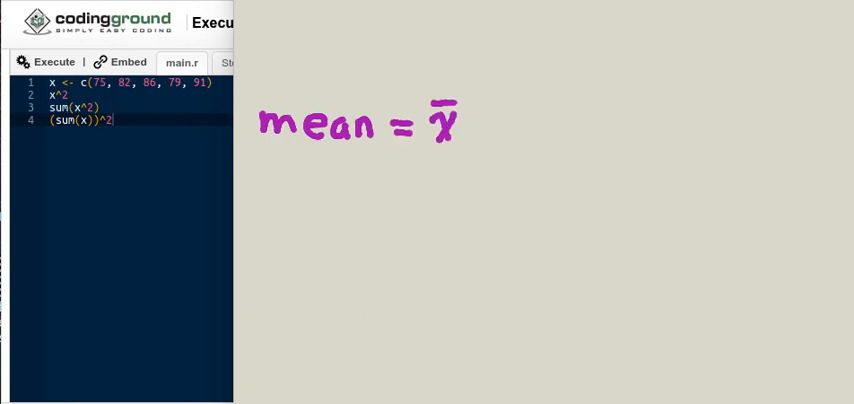
mouse_move(421, 144)
type("n <- length(x")
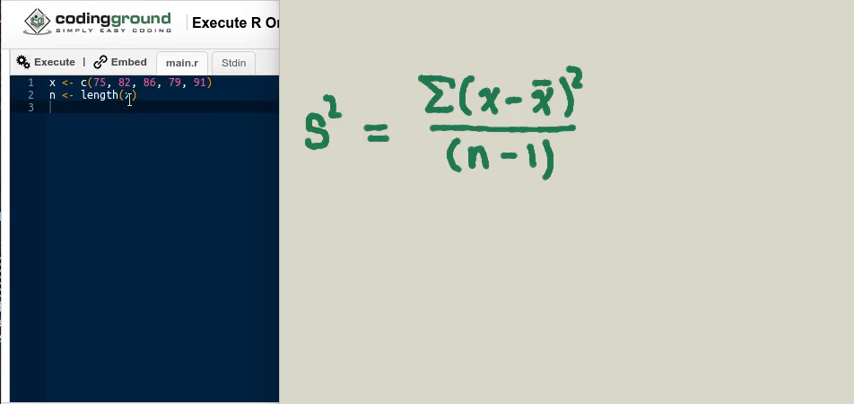
Add xbar <- sum(x)/n, start var <- sum(x-sbar)/, and return to the sbar typo.
type("x")
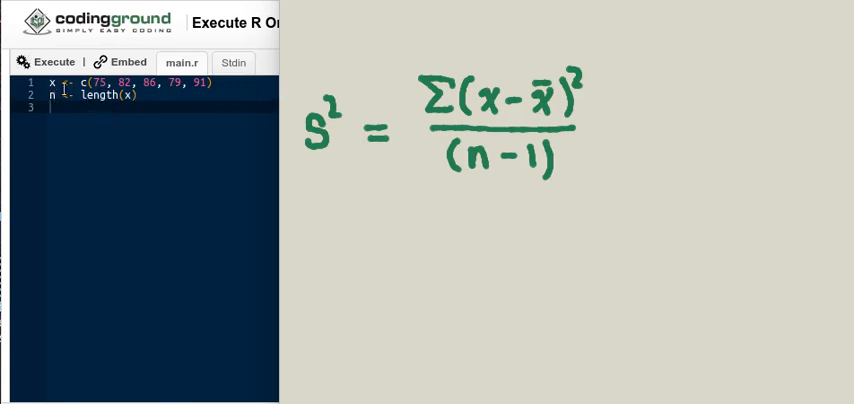
type("xbar <- sum(x)/n")
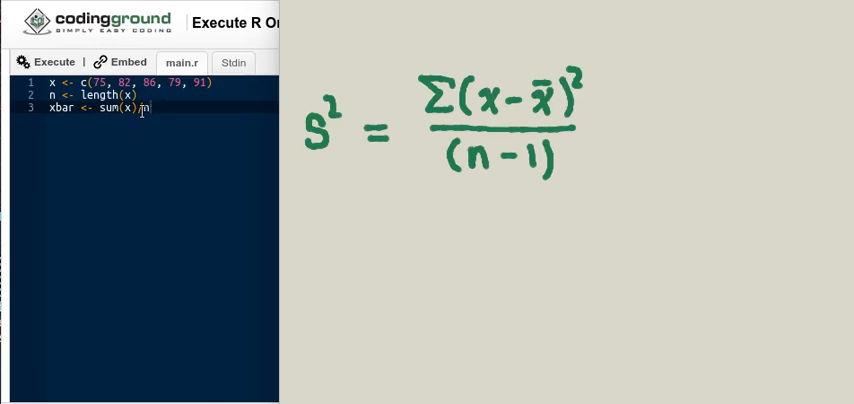
type("/n")
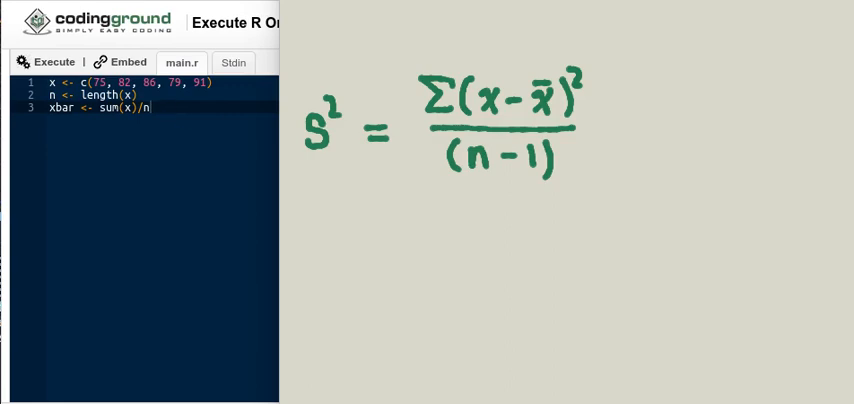
type("var <- sum(x-sbar)/")
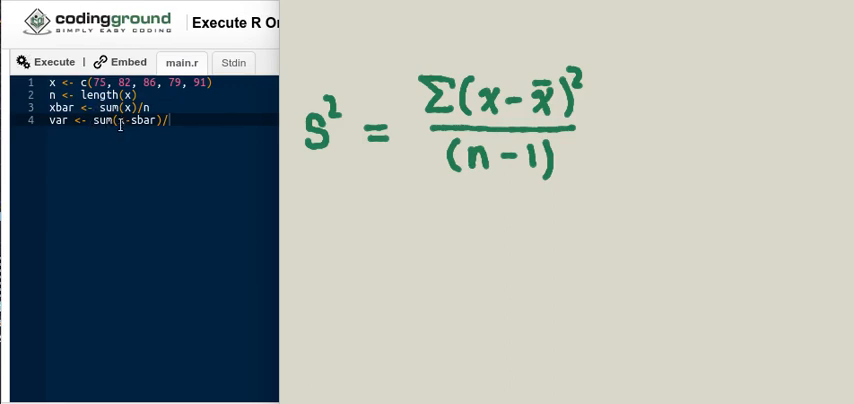
left_click(49, 62)
type("x")
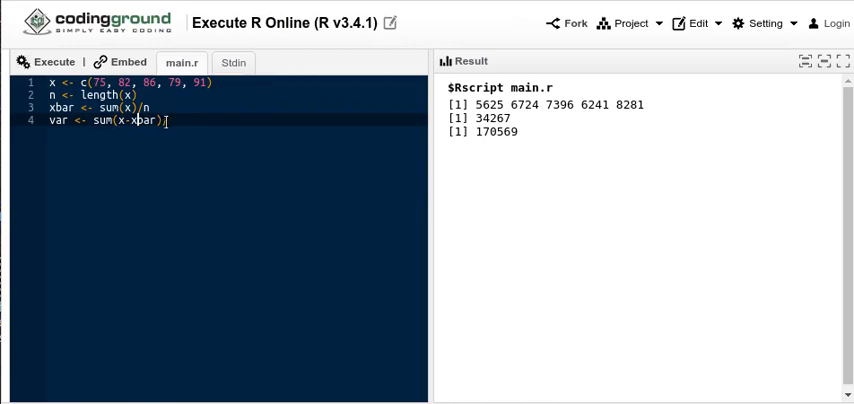
Make the var line read var <- sum((x-xbar)^2)/(n-1).
type("/")
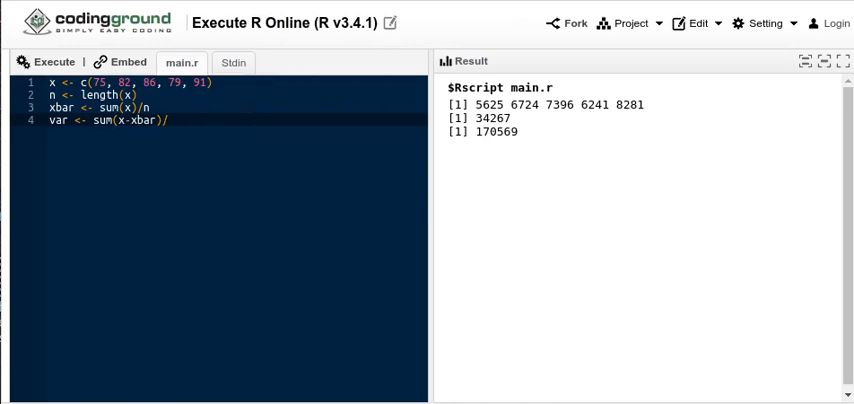
type("(n-1)")
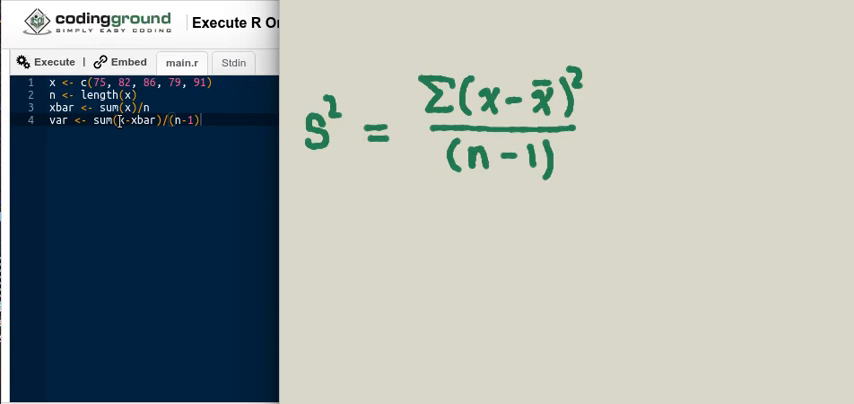
left_click(48, 62)
type("(")
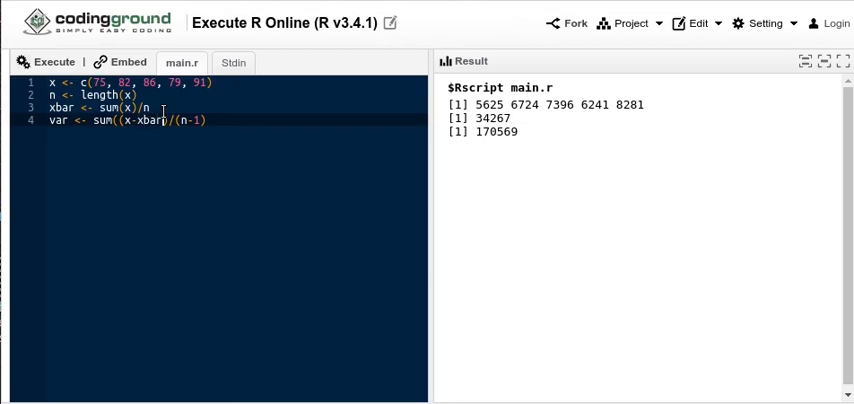
type("^2)")
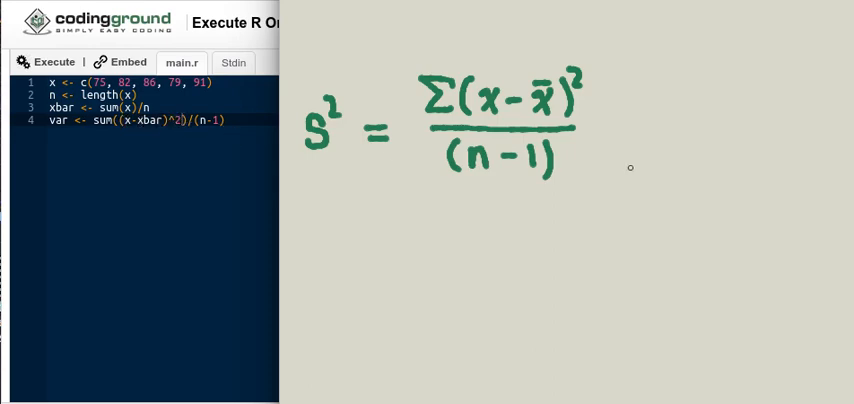
mouse_move(487, 52)
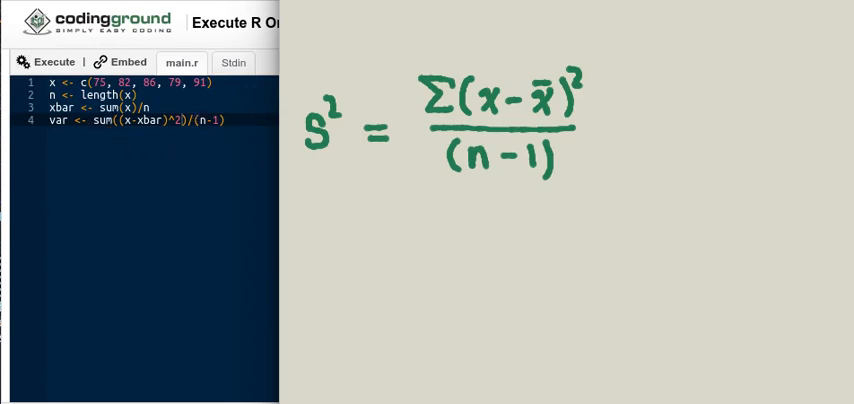
Add a fifth line, var, to print the variance, and execute the script.
left_click(48, 62)
type("var")
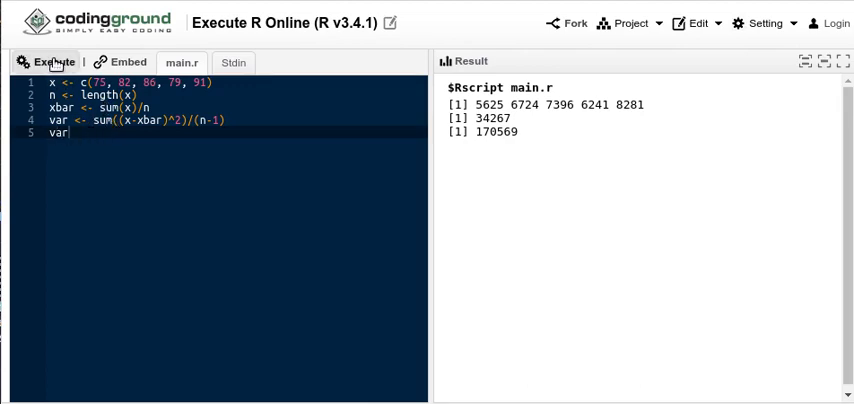
left_click(48, 62)
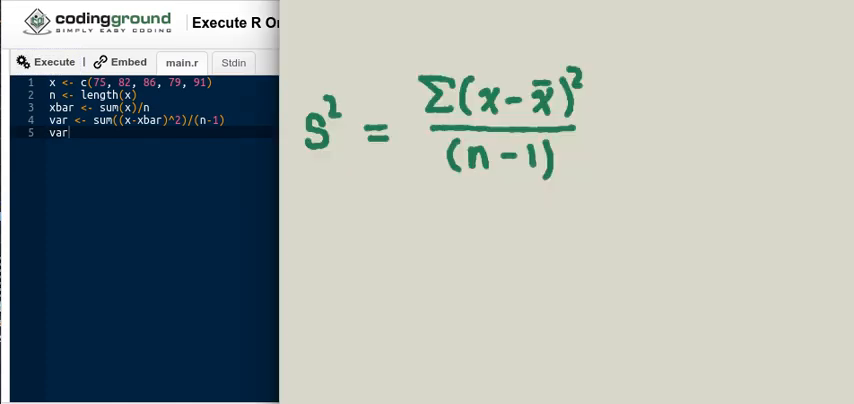
mouse_move(623, 40)
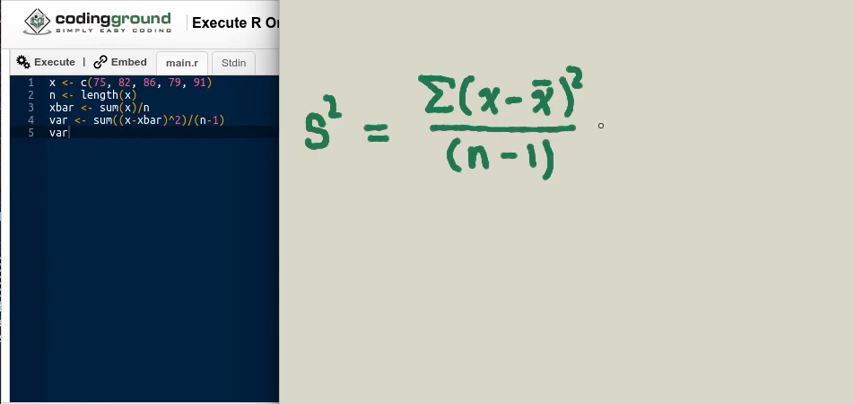
mouse_move(817, 50)
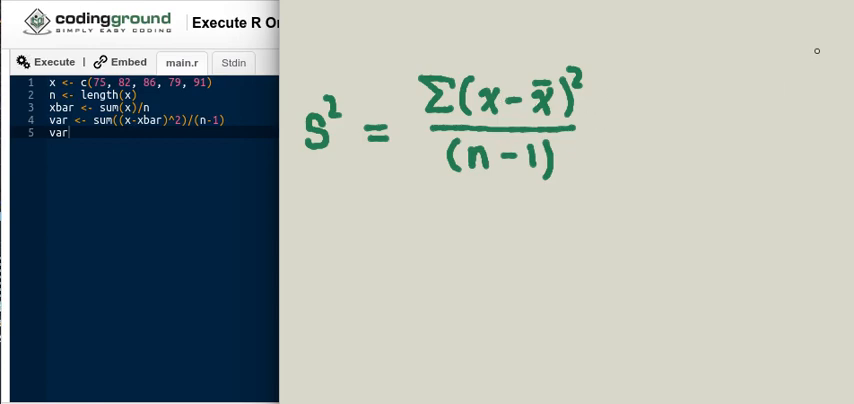